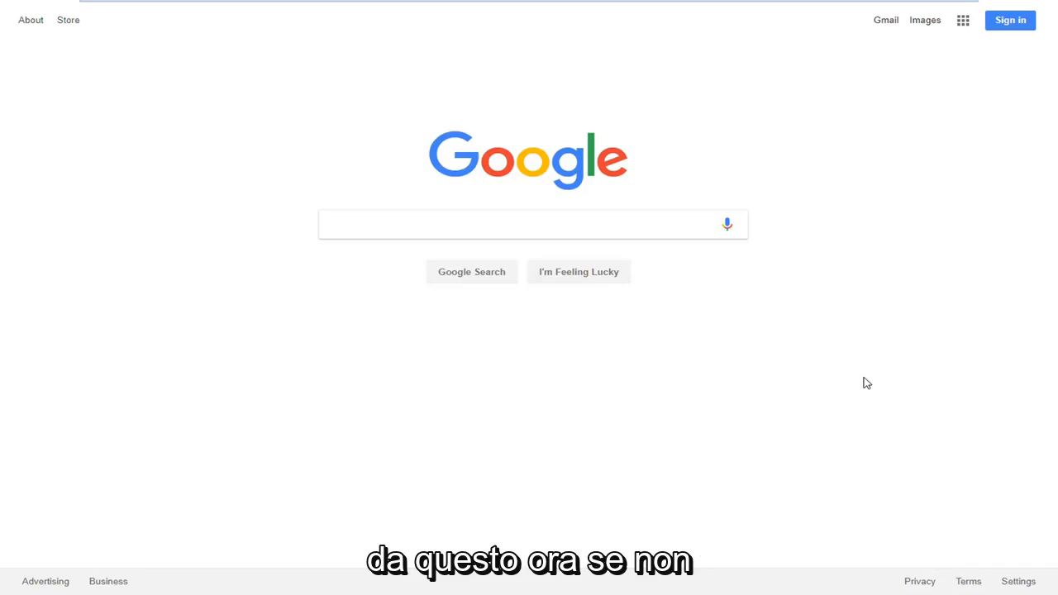
mouse_move(819, 343)
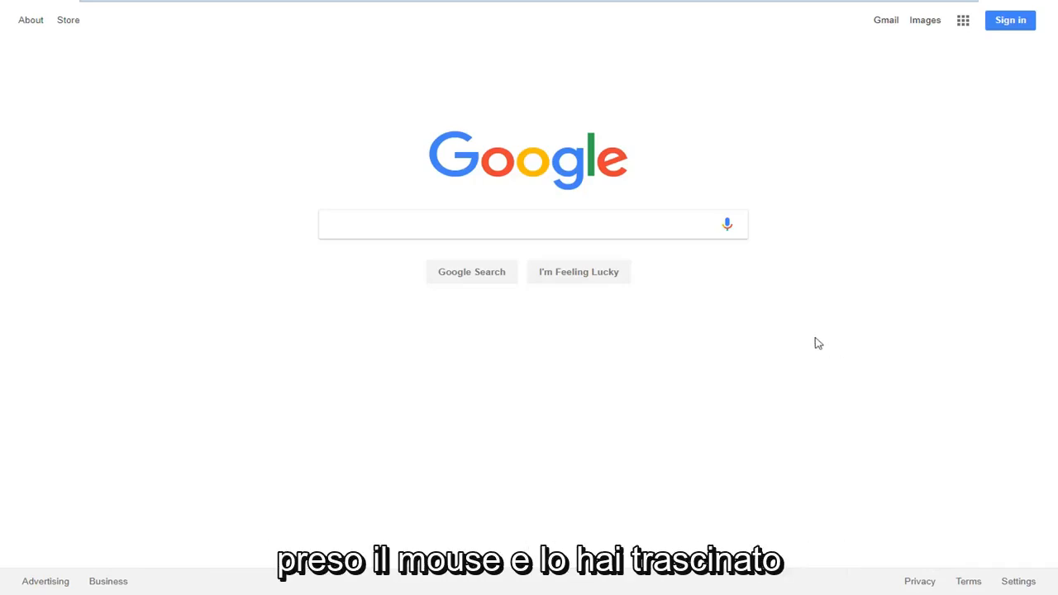
mouse_move(902, 248)
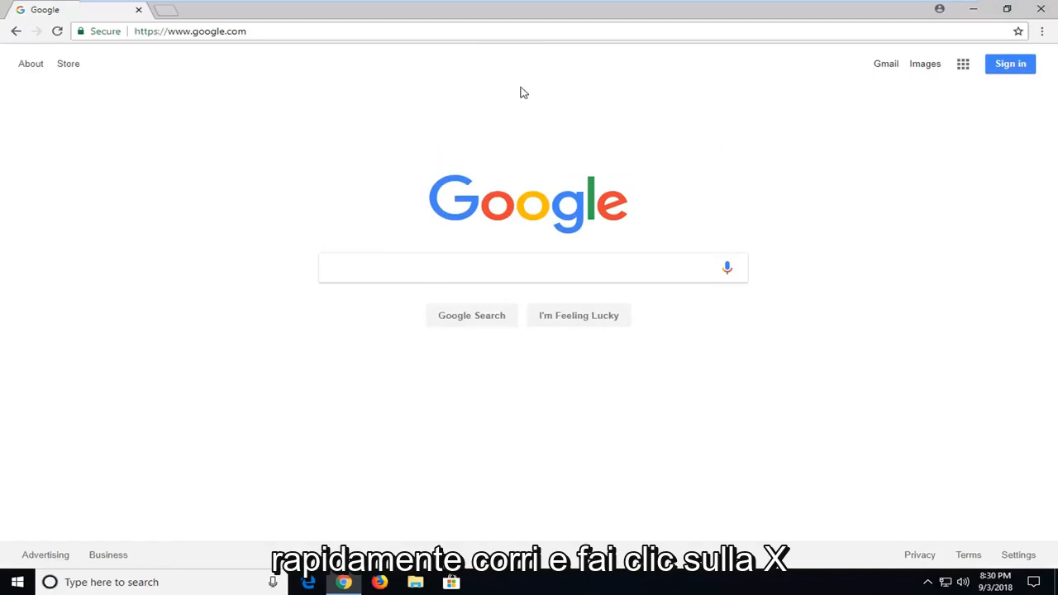
mouse_move(439, 136)
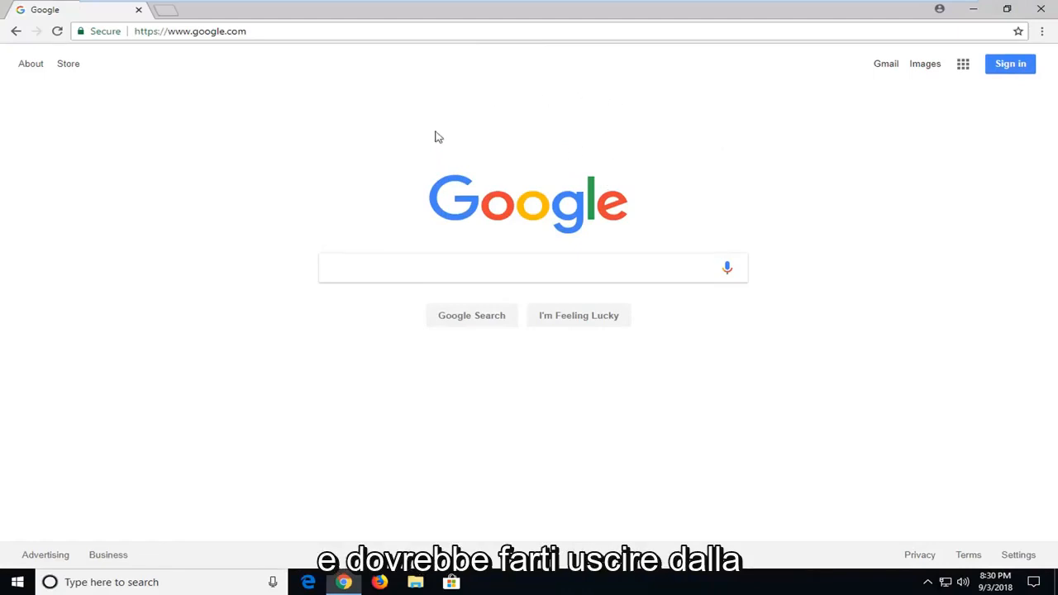